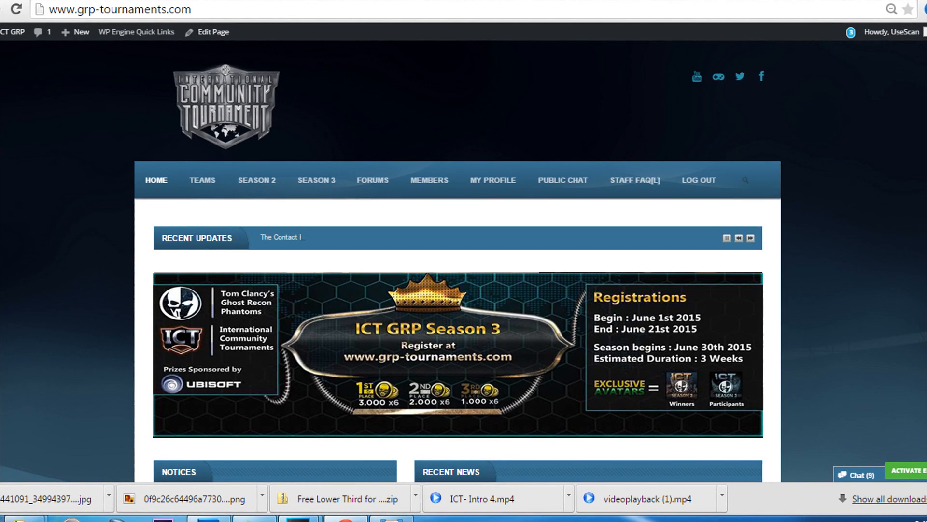
Scroll through the home page, then go to SEASON 3 and its Registration form
{"action": "scroll", "scroll_direction": "down", "scroll_amount": 3}
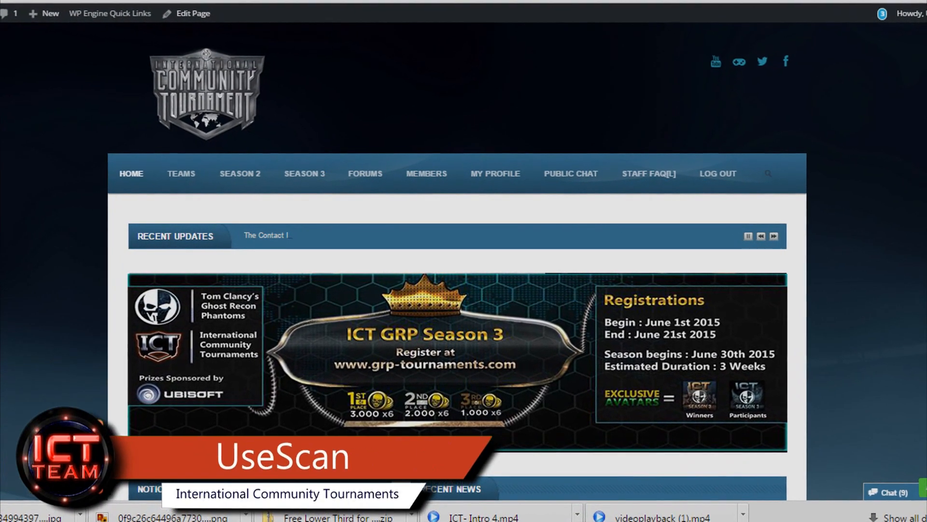
{"action": "scroll", "scroll_direction": "down", "scroll_amount": 3}
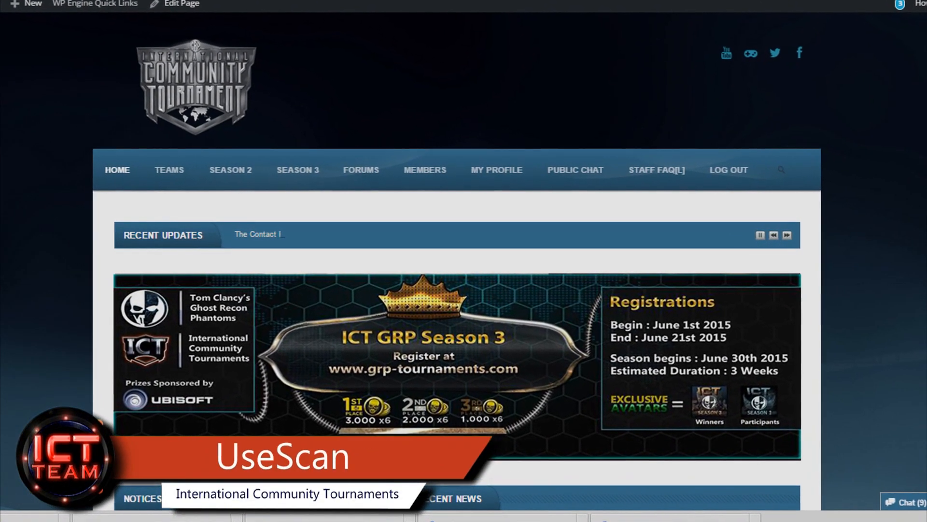
{"action": "scroll", "scroll_direction": "down", "scroll_amount": 3}
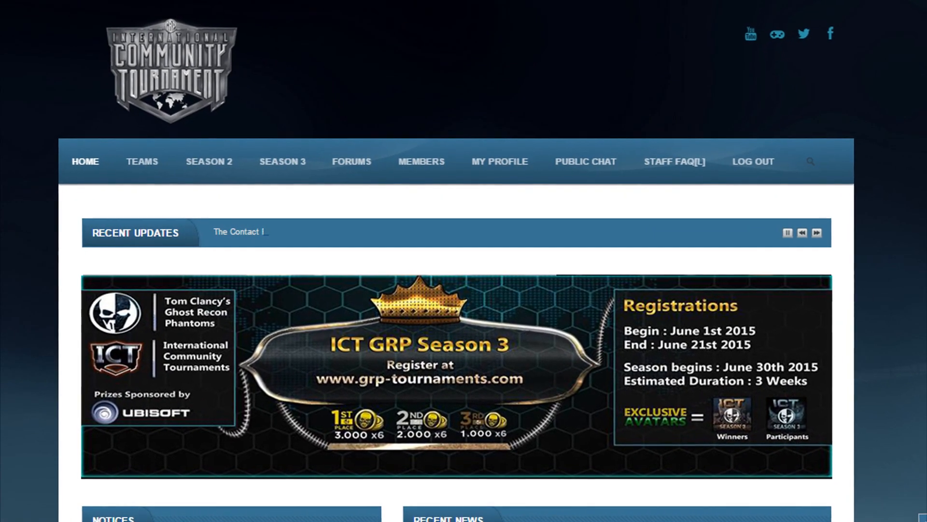
{"action": "scroll", "scroll_direction": "down", "scroll_amount": 3}
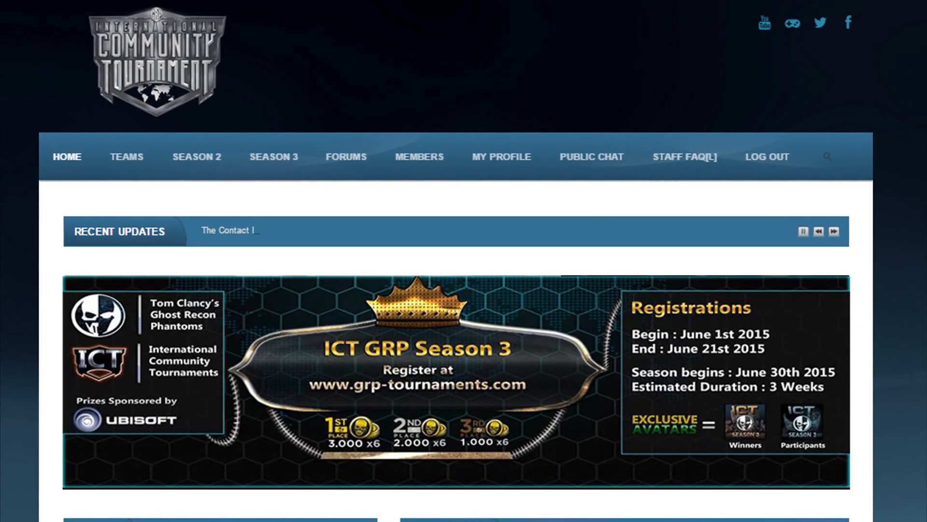
{"action": "scroll", "scroll_direction": "down", "scroll_amount": 3}
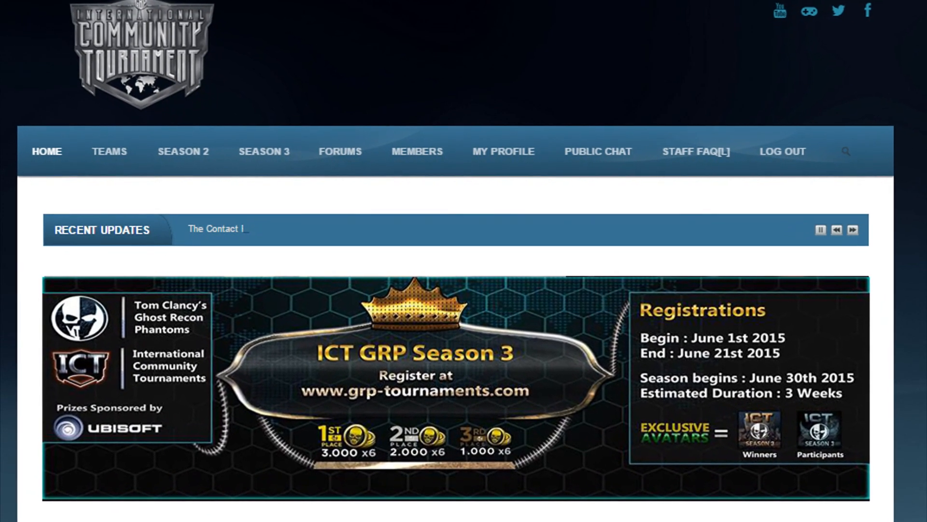
{"action": "scroll", "scroll_direction": "down", "scroll_amount": 3}
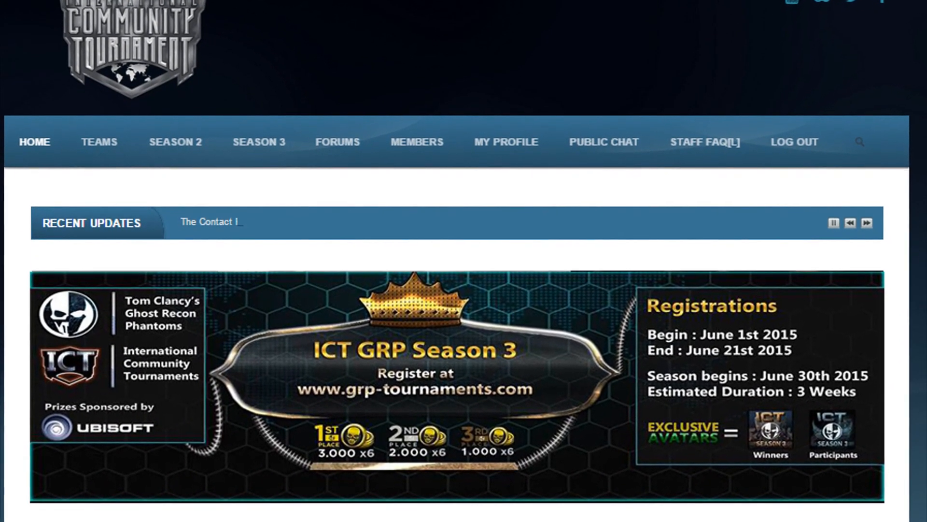
{"action": "scroll", "scroll_direction": "down", "scroll_amount": 3}
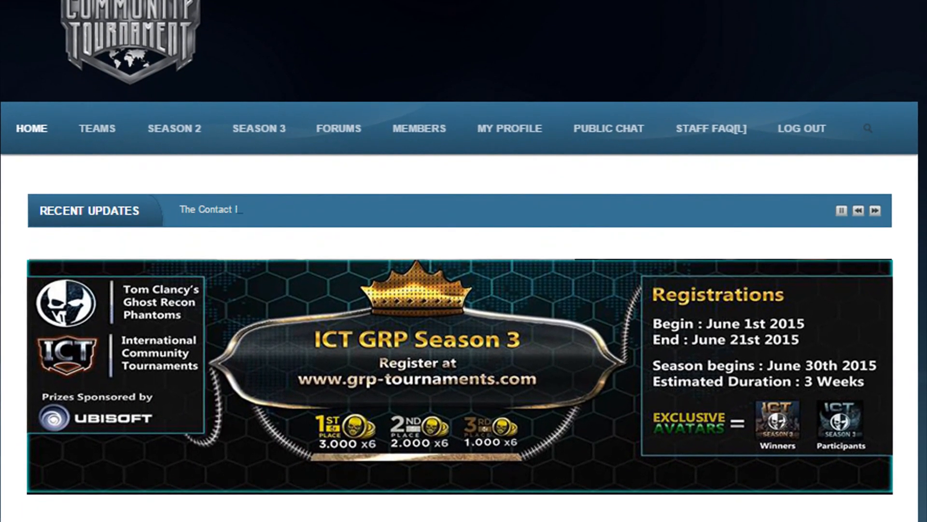
{"action": "scroll", "scroll_direction": "down", "scroll_amount": 3}
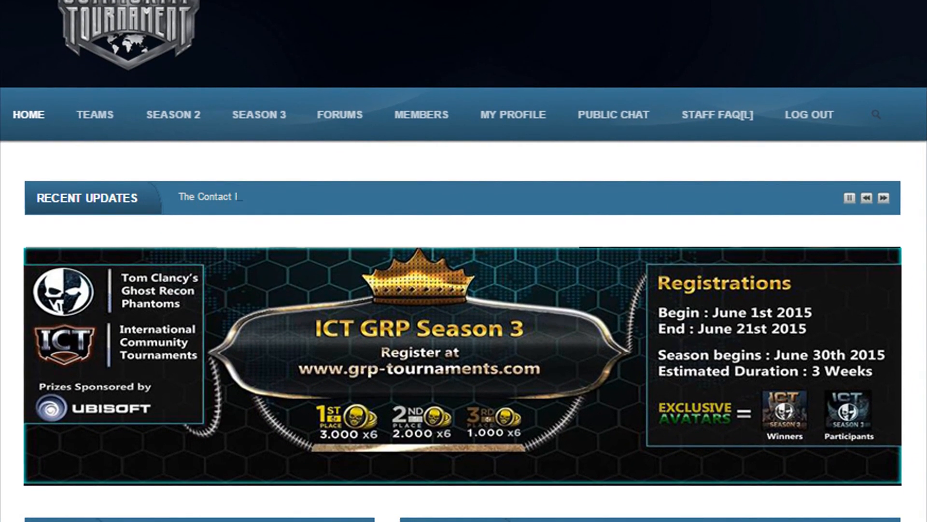
{"action": "scroll", "scroll_direction": "down", "scroll_amount": 3}
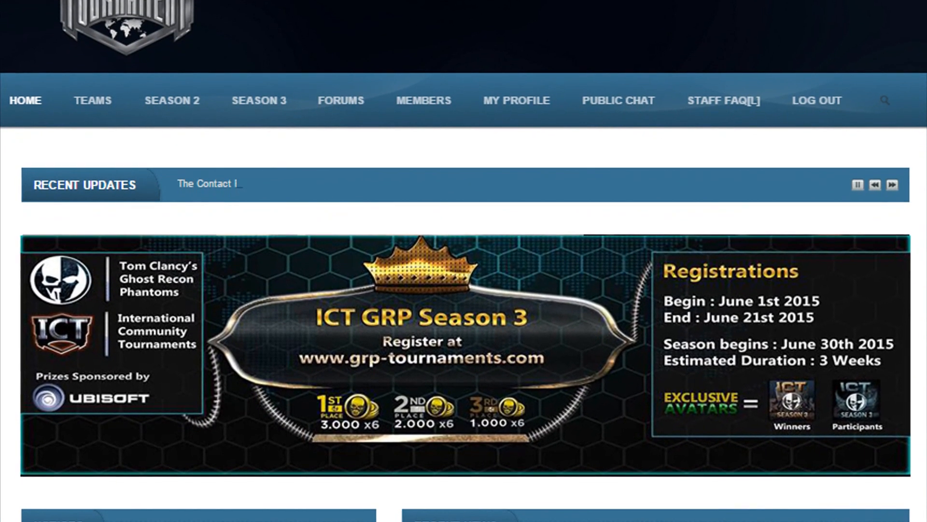
{"action": "scroll", "scroll_direction": "down", "scroll_amount": 3}
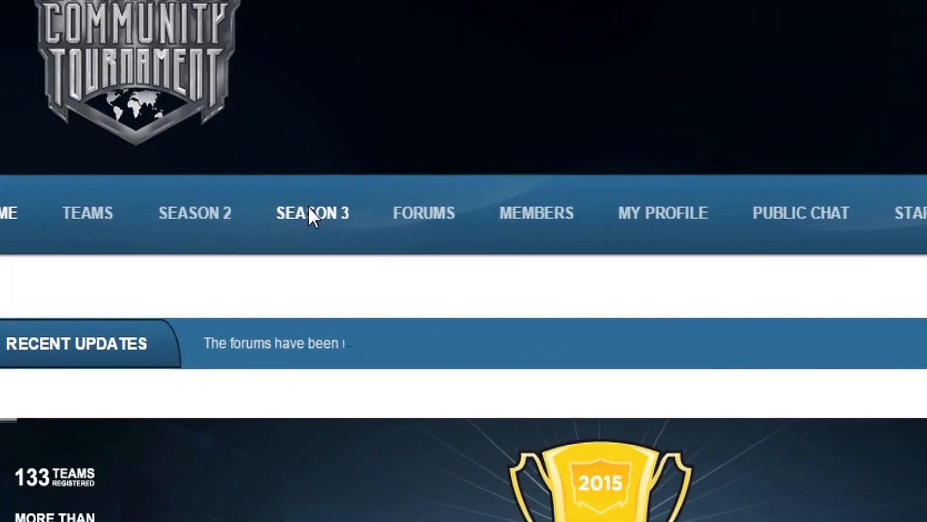
{"action": "left_click", "coordinate": [311, 213]}
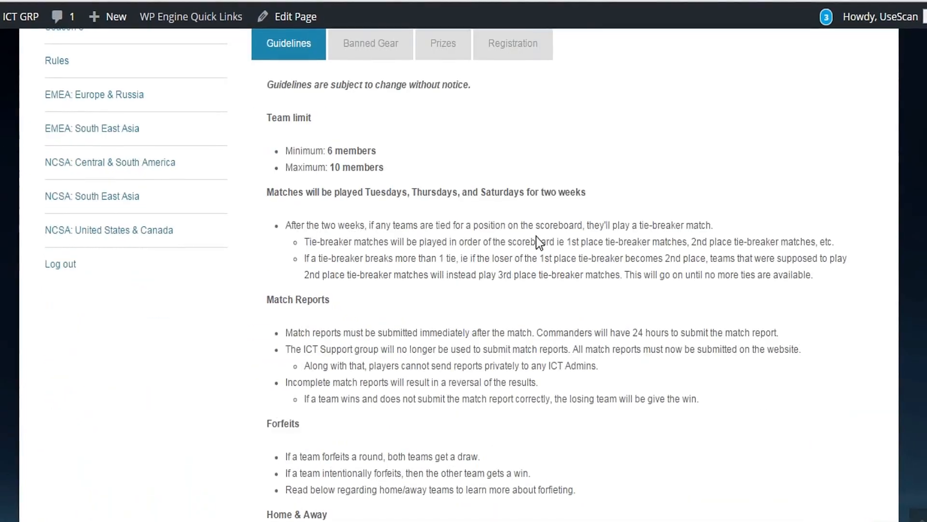
{"action": "left_click", "coordinate": [512, 43]}
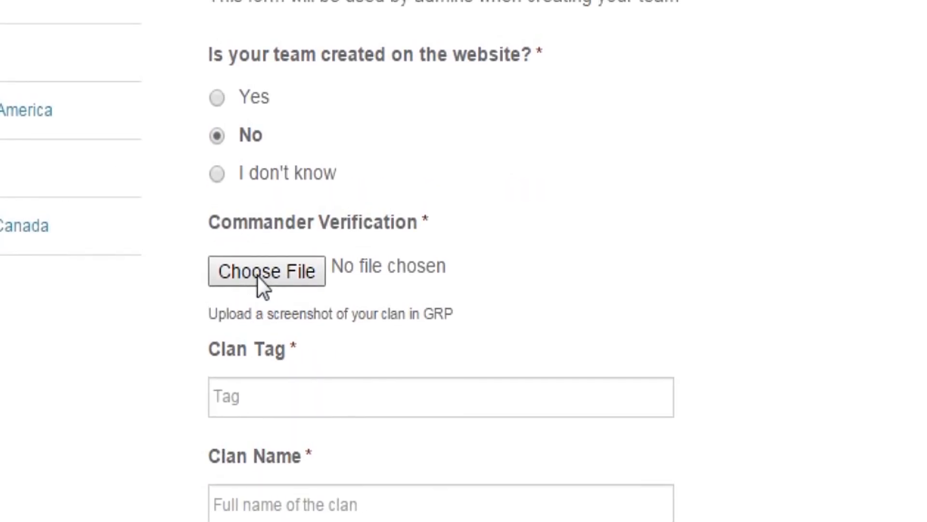
Attach CCR 1.jpg as commander verification and enter clan tag MRN and clan name Mar
{"action": "left_click", "coordinate": [266, 272]}
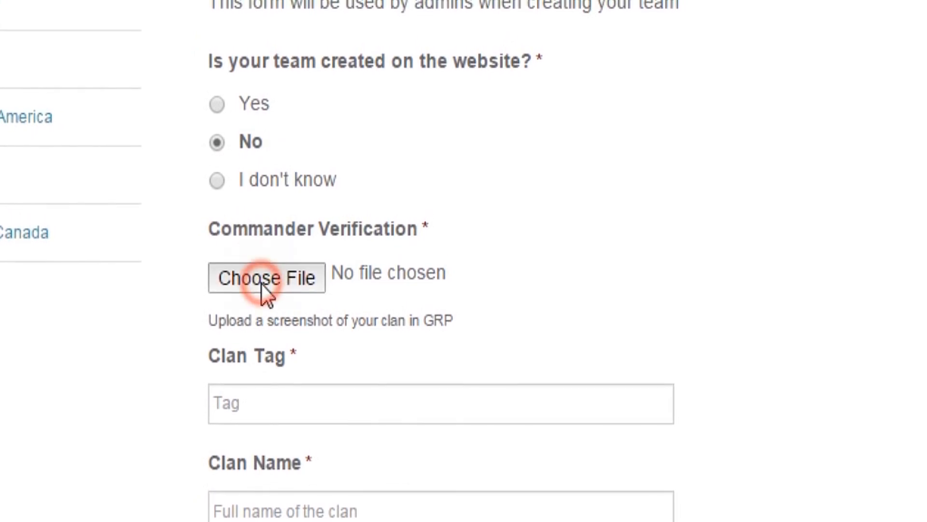
{"action": "left_click", "coordinate": [267, 277]}
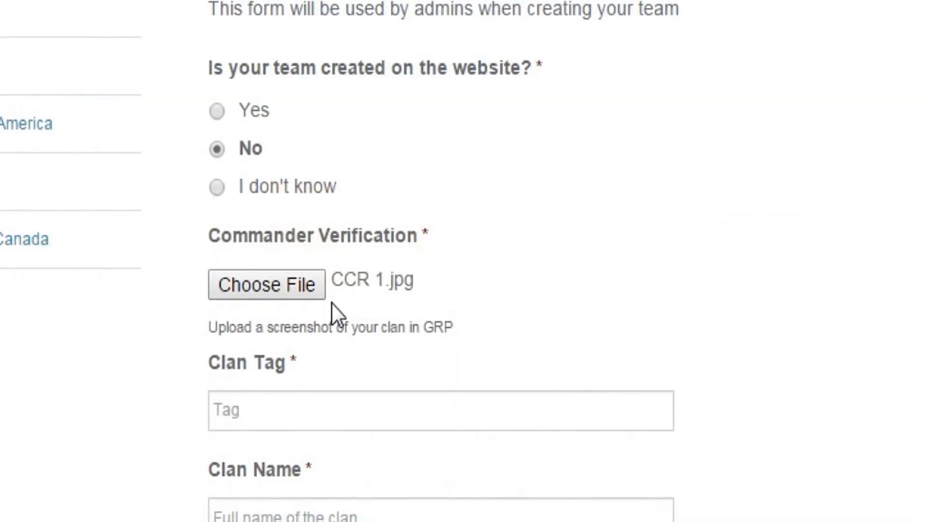
{"action": "scroll", "scroll_direction": "down", "scroll_amount": 3}
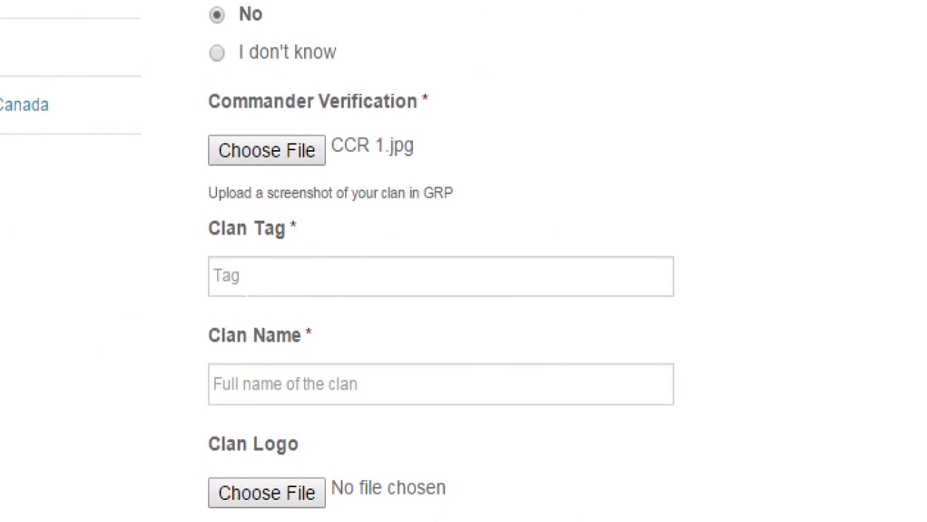
{"action": "type", "text": "MRN"}
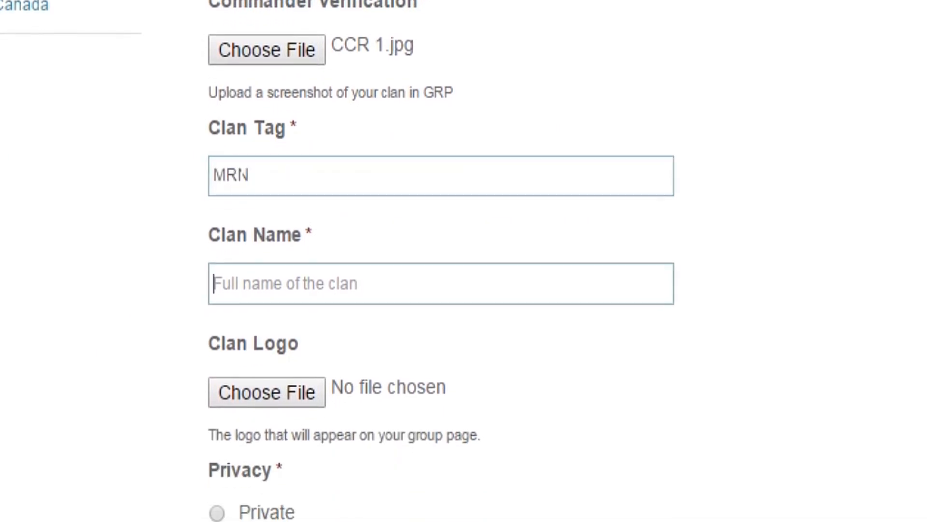
{"action": "type", "text": "Mar"}
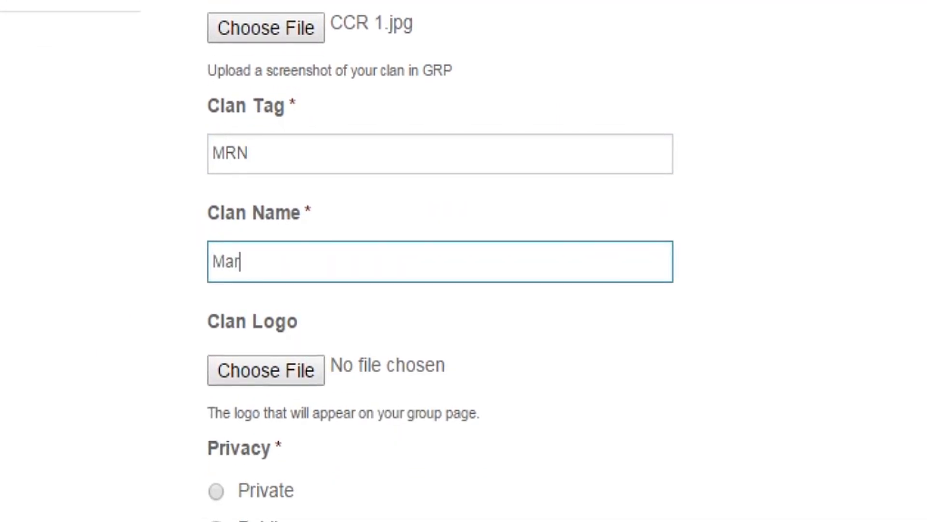
{"action": "left_click", "coordinate": [265, 369]}
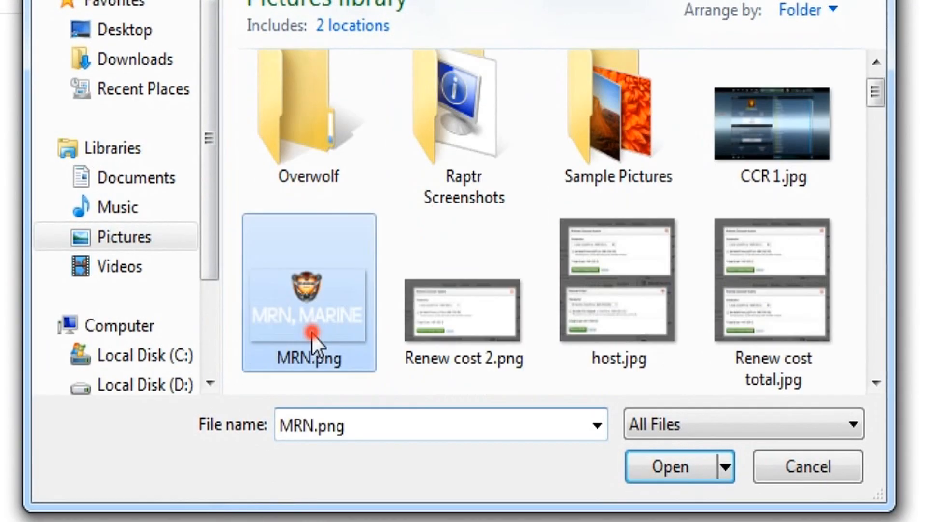
Pick MRN.png in the file dialog as the clan logo
{"action": "left_click", "coordinate": [670, 467]}
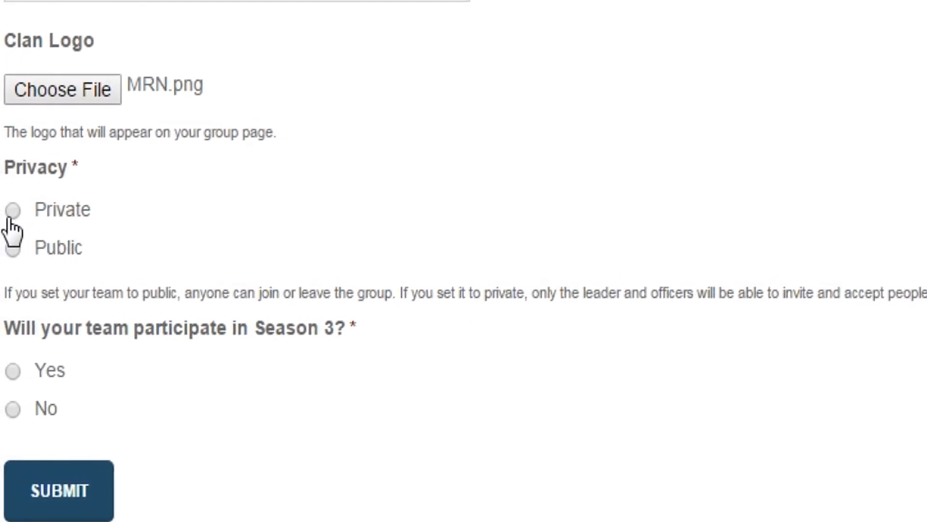
Answer Yes for Season 3 participation and choose EMEA South East Asia as the bracket
{"action": "left_click", "coordinate": [11, 209]}
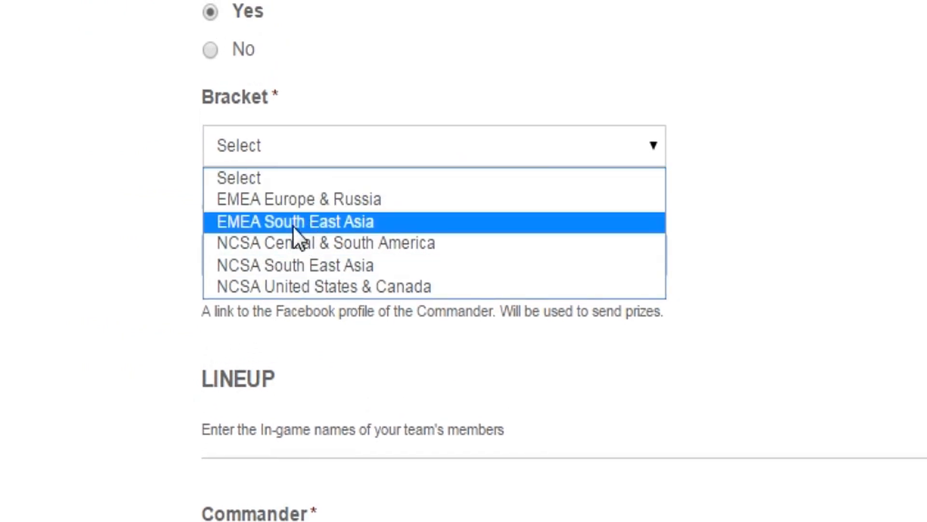
{"action": "left_click", "coordinate": [296, 221]}
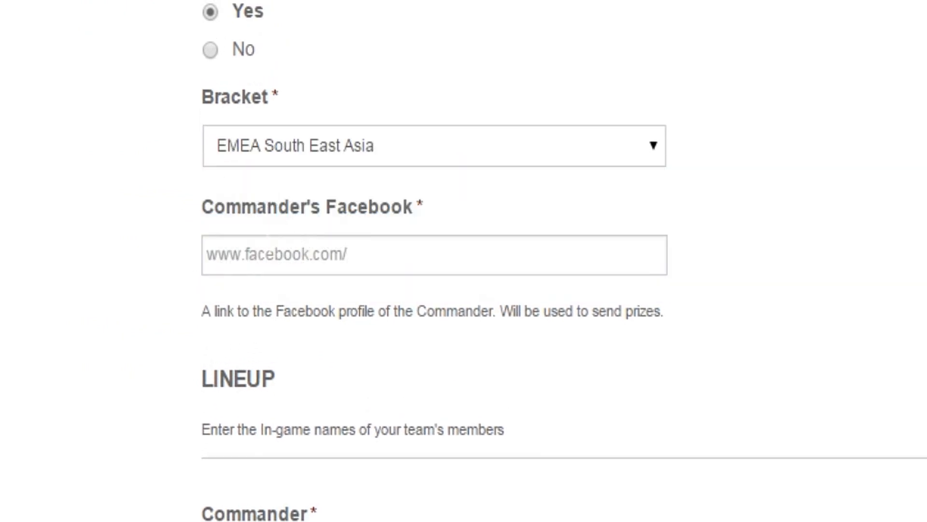
{"action": "left_click", "coordinate": [432, 255]}
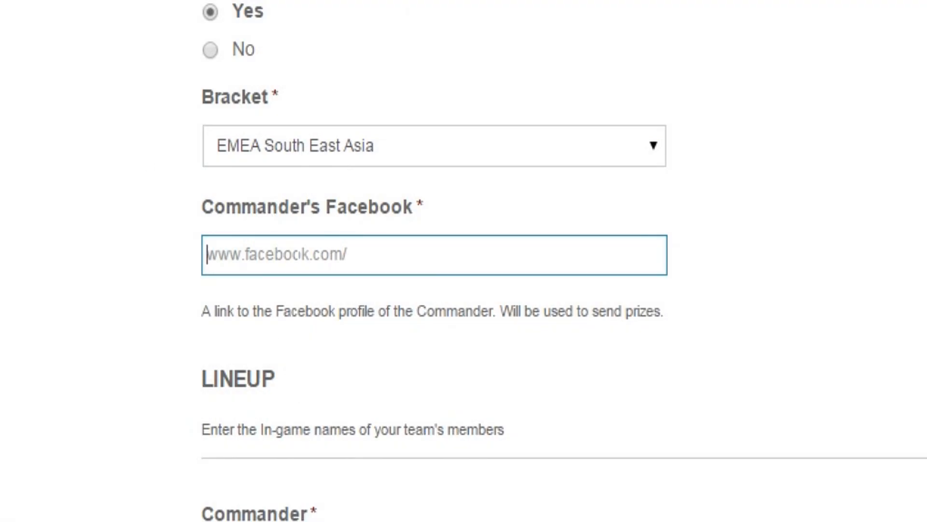
{"action": "type", "text": "https://www.facebook.com/monir.mrn"}
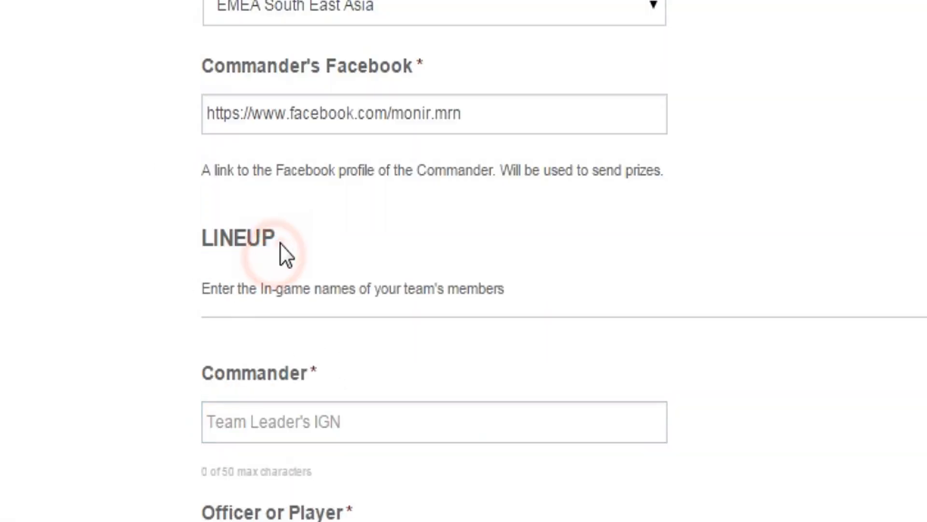
{"action": "double_click", "coordinate": [236, 239]}
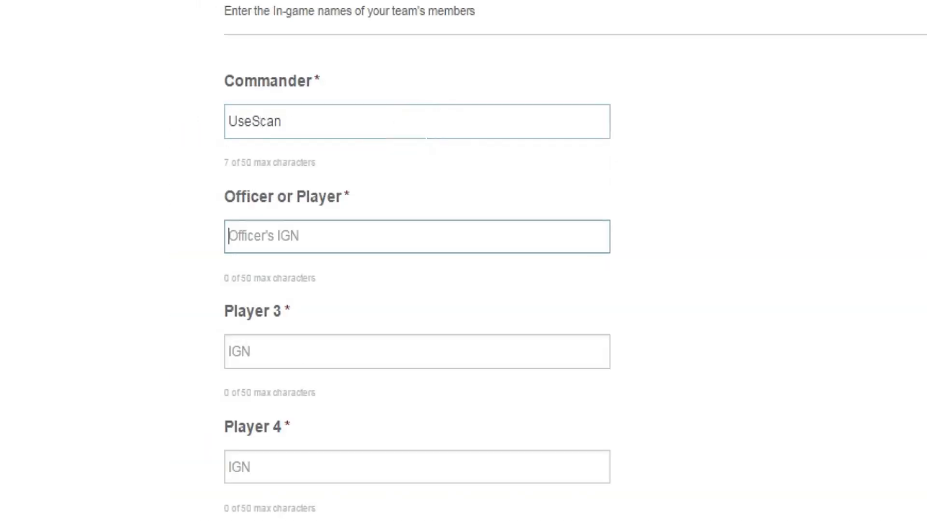
{"action": "type", "text": "MegasBlaziken"}
{"action": "type", "text": "P"}
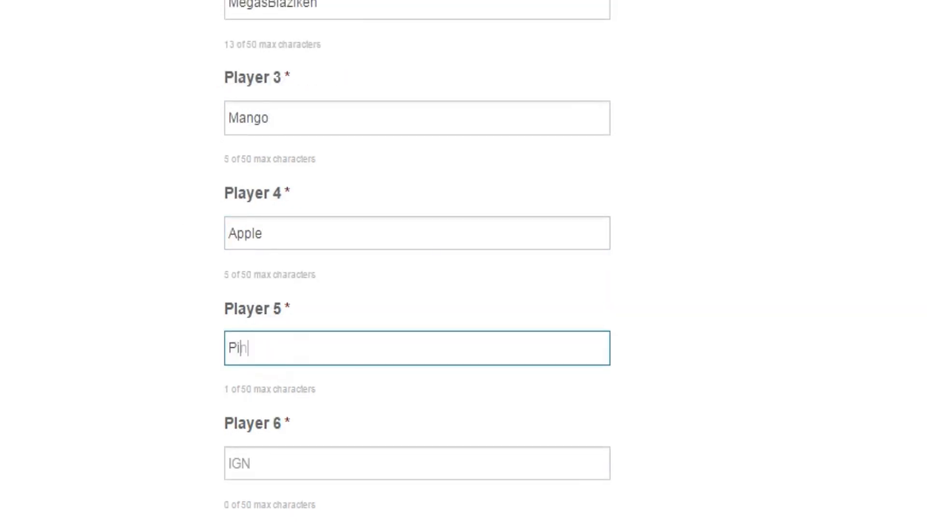
{"action": "type", "text": "Bananna"}
{"action": "type", "text": "Cherry"}
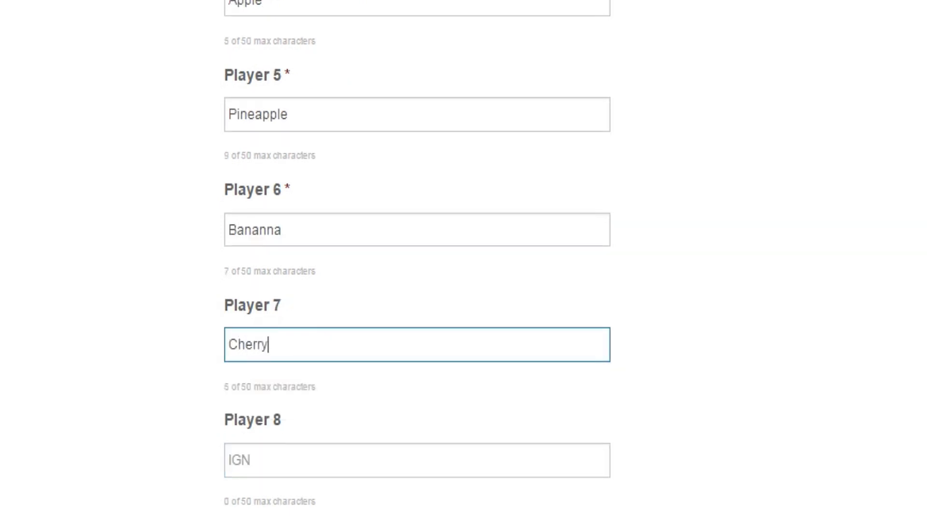
{"action": "type", "text": "Blackberry"}
{"action": "type", "text": "Coconut"}
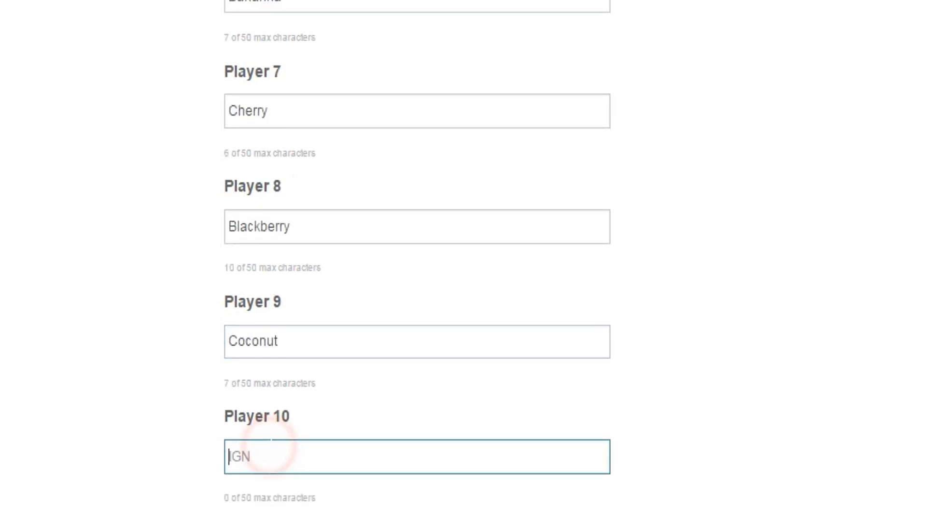
{"action": "type", "text": "Oragne"}
{"action": "type", "text": "m"}
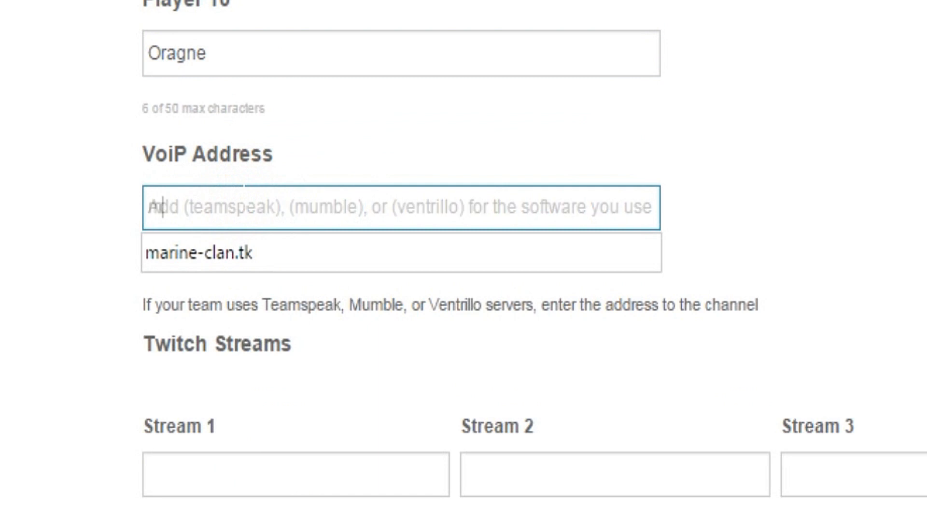
{"action": "left_click", "coordinate": [295, 473]}
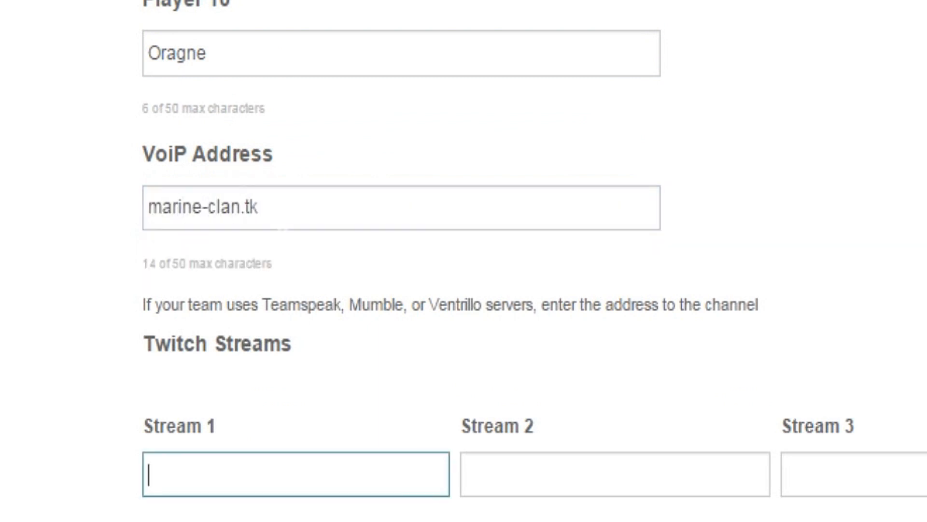
{"action": "scroll", "scroll_direction": "down", "scroll_amount": 3}
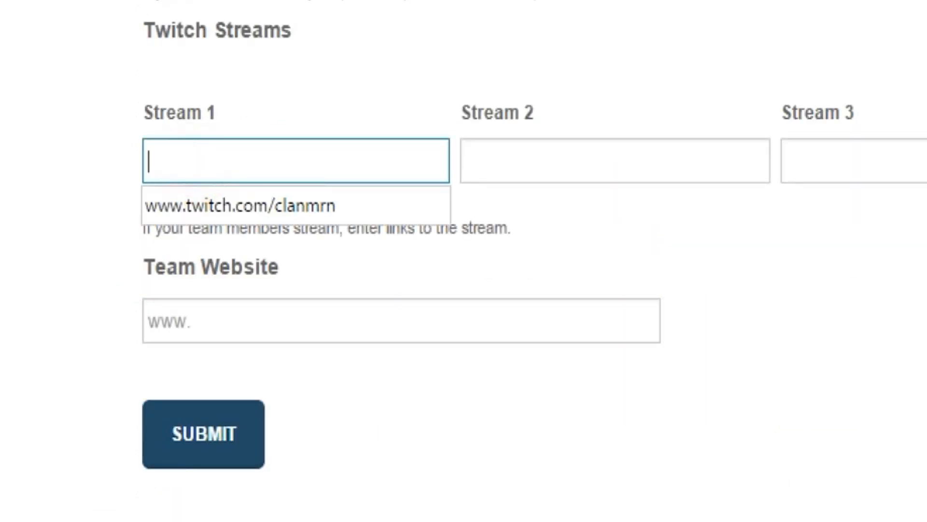
{"action": "type", "text": "ht"}
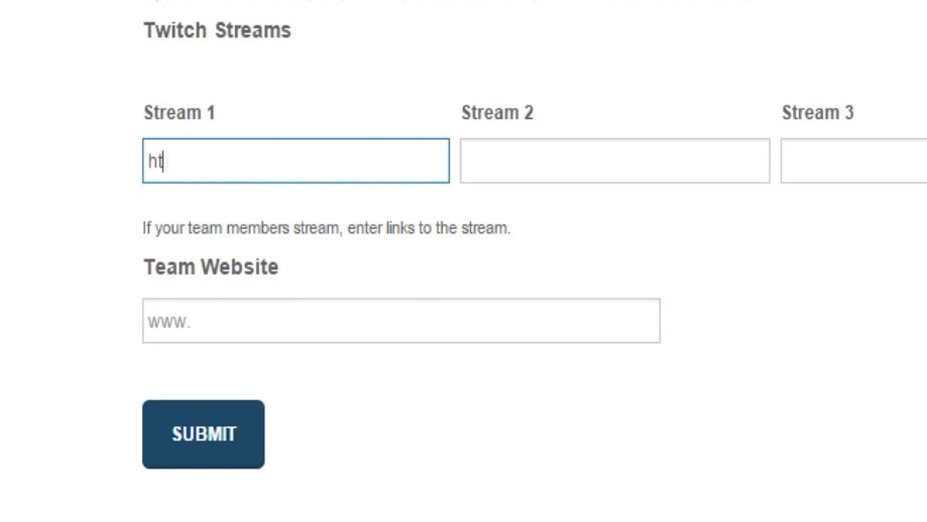
{"action": "type", "text": "tp://"}
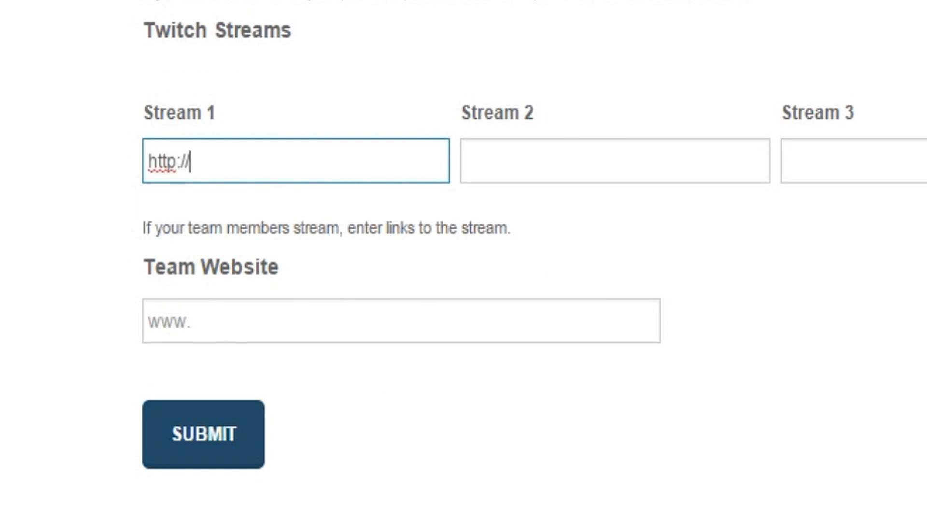
{"action": "type", "text": "twitch.com"}
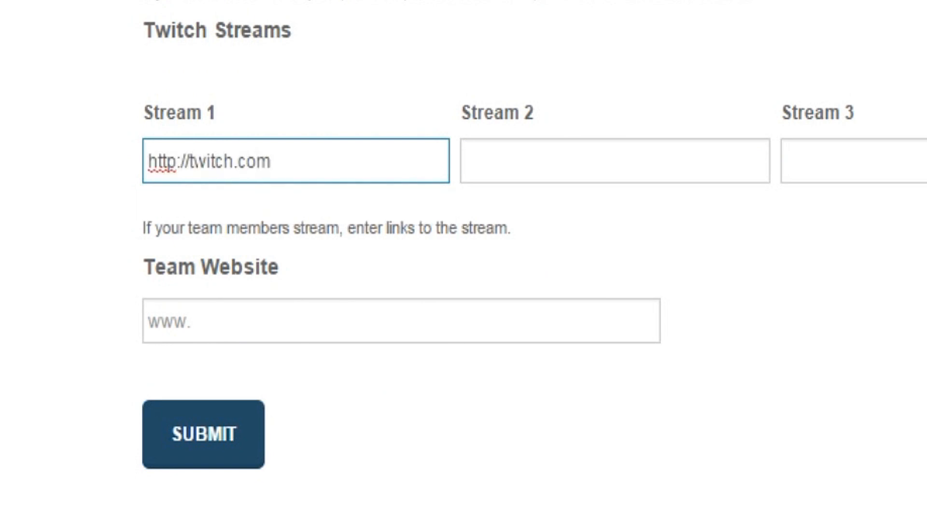
{"action": "type", "text": "/clanmrn"}
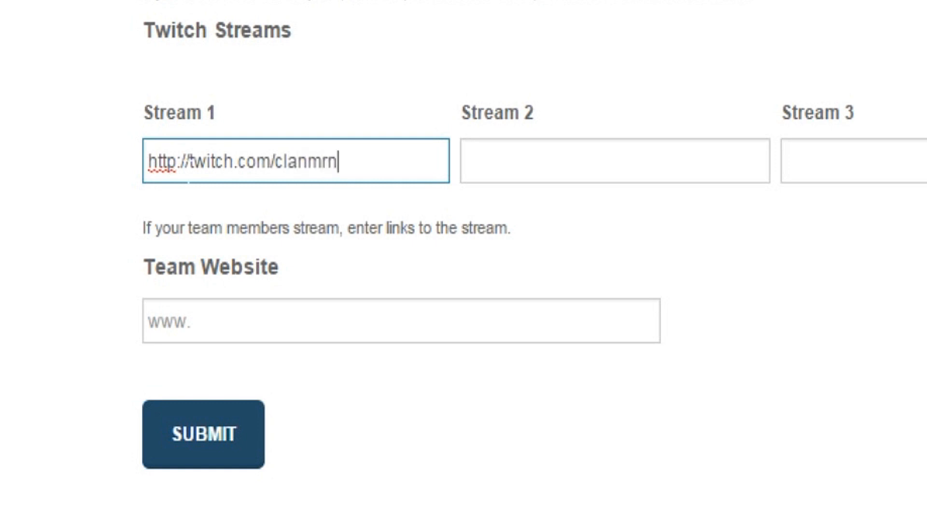
{"action": "type", "text": "www."}
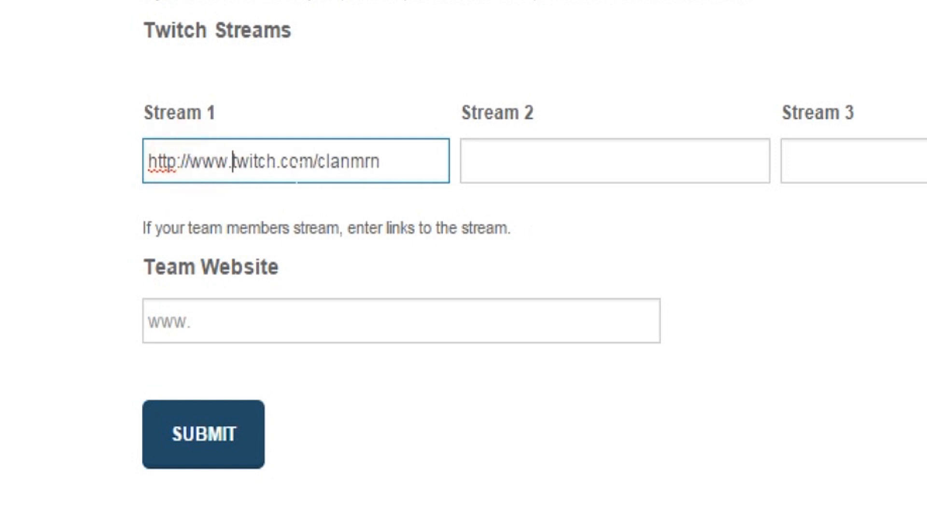
{"action": "type", "text": "http://www.marine-clan.com"}
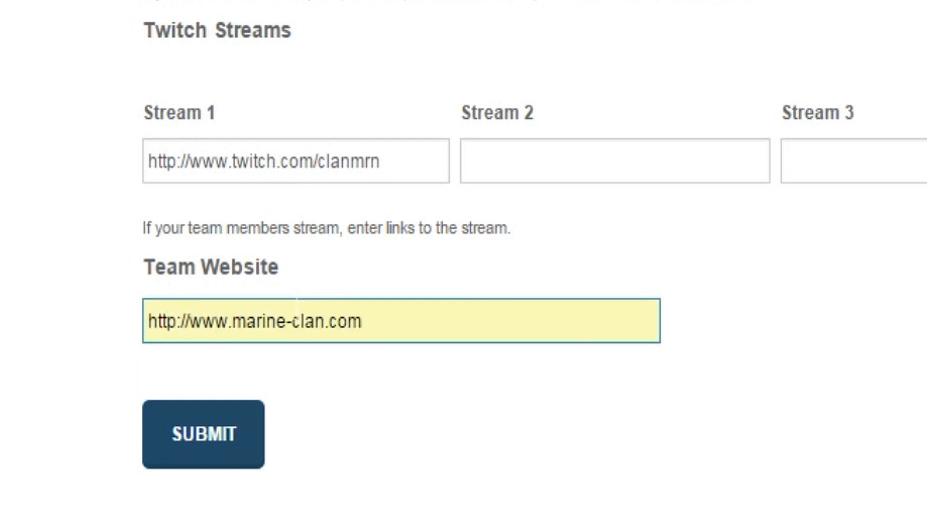
Submit the registration and confirm the 'Thanks for contacting us!' message appears
{"action": "left_click", "coordinate": [203, 435]}
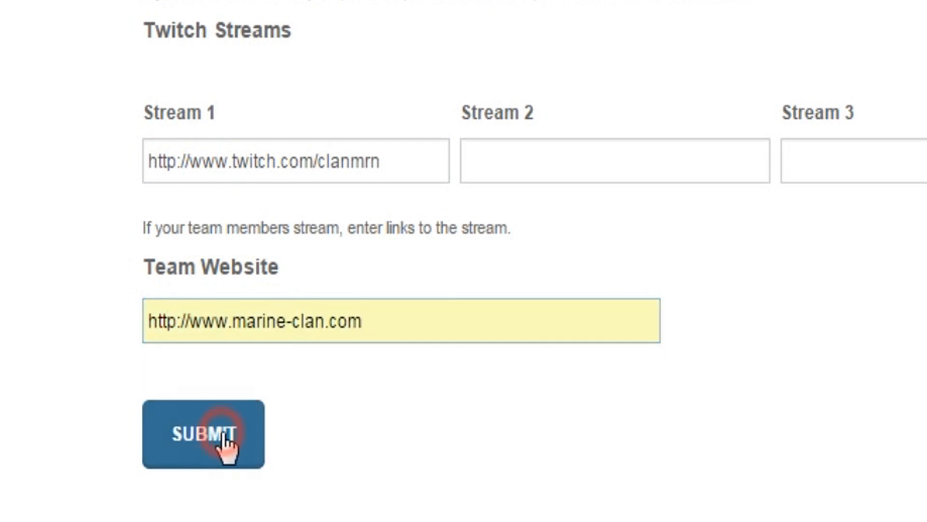
{"action": "left_click", "coordinate": [203, 434]}
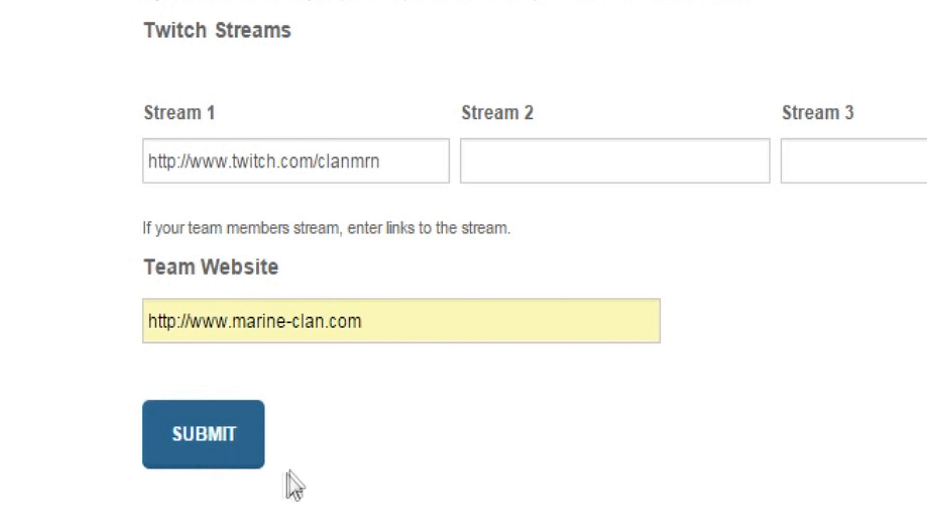
{"action": "left_click", "coordinate": [203, 435]}
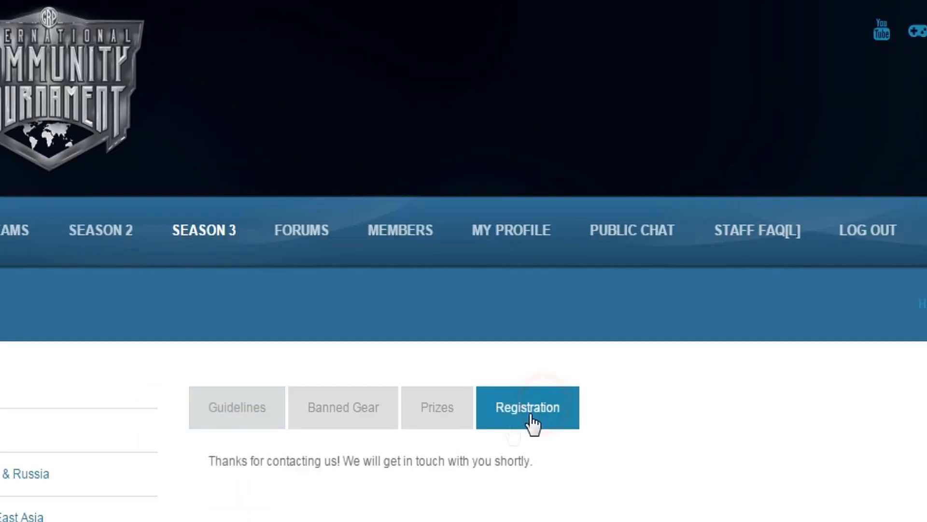
{"action": "scroll", "scroll_direction": "down", "scroll_amount": 3}
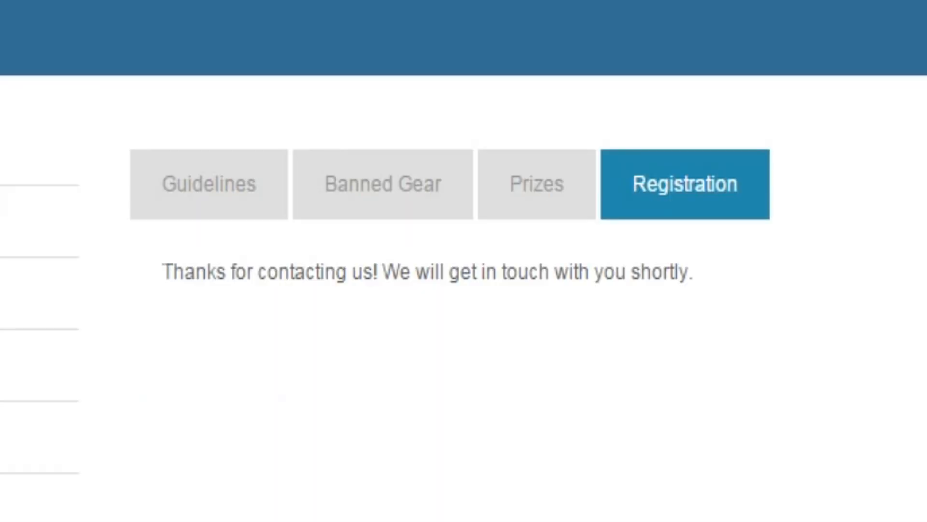
{"action": "triple_click", "coordinate": [429, 272]}
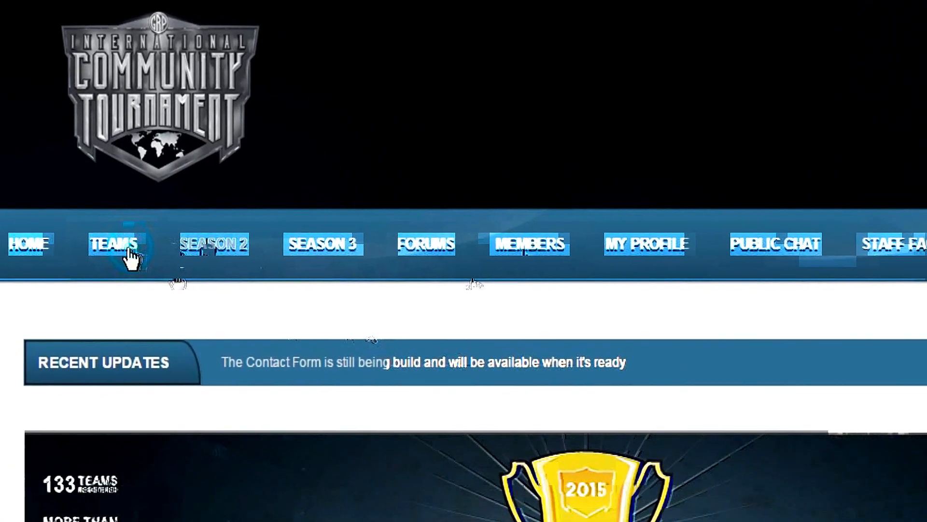
Search TEAMS for MRE and request membership in the private team found
{"action": "left_click", "coordinate": [113, 243]}
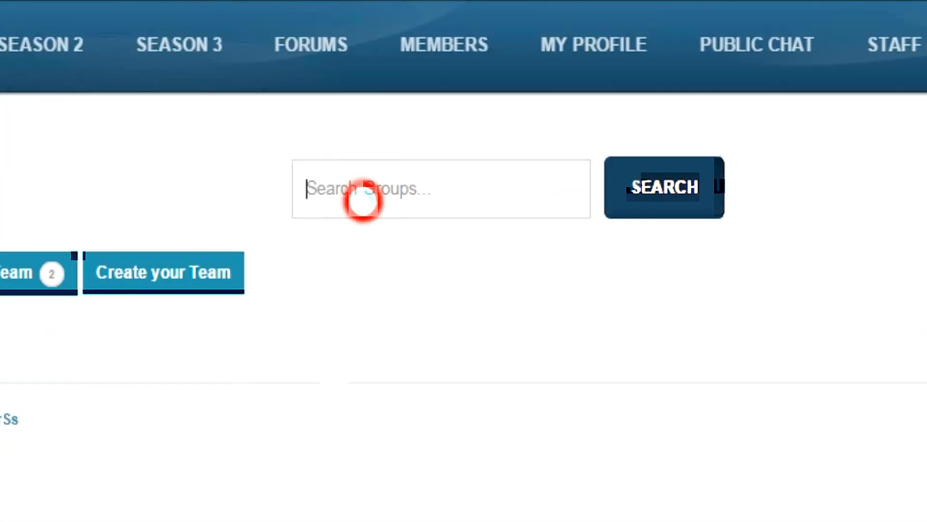
{"action": "type", "text": "MRE"}
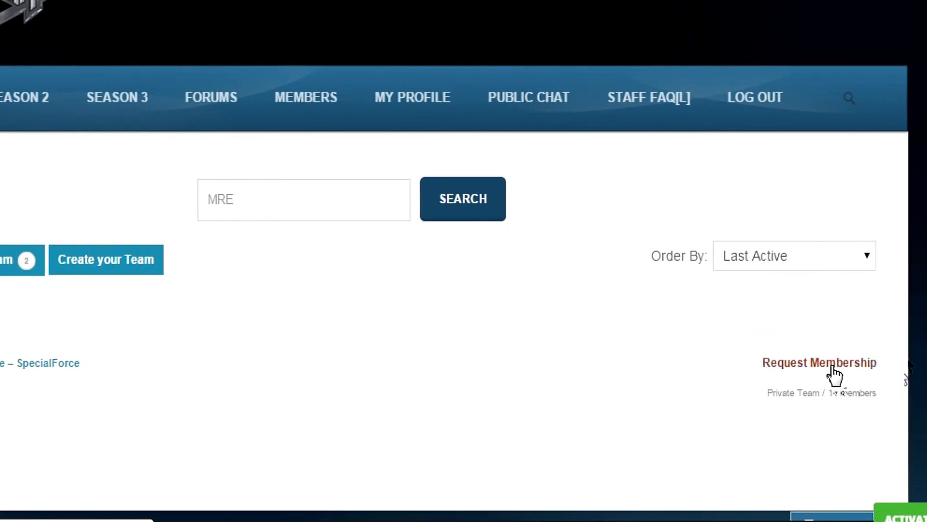
{"action": "left_click", "coordinate": [819, 362]}
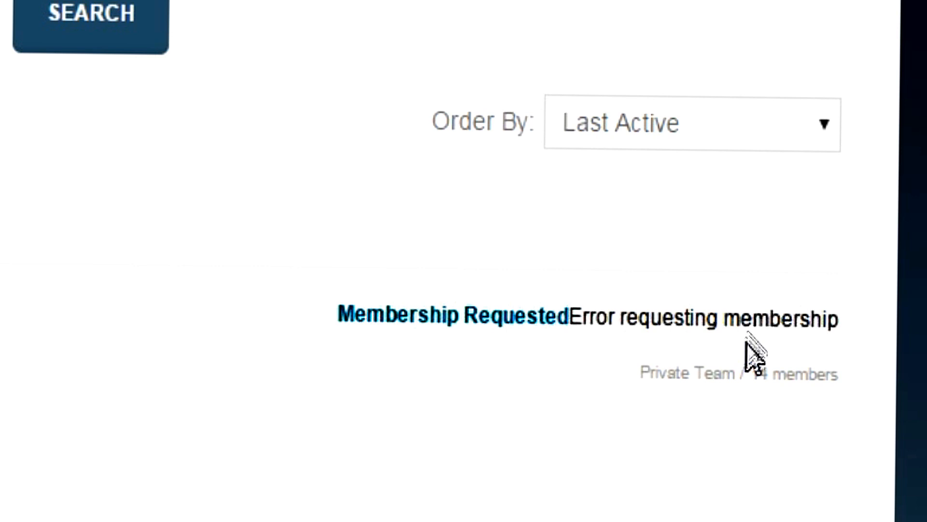
{"action": "mouse_move", "coordinate": [698, 361]}
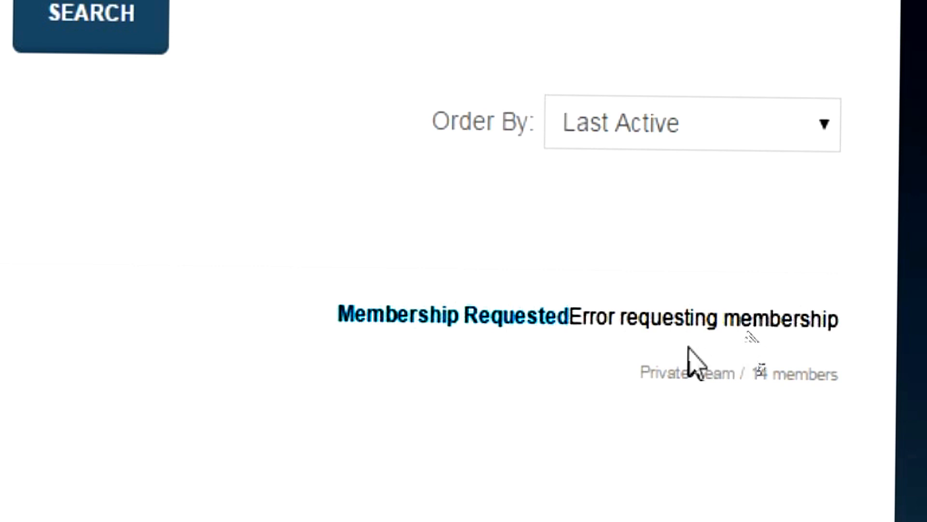
{"action": "mouse_move", "coordinate": [429, 355]}
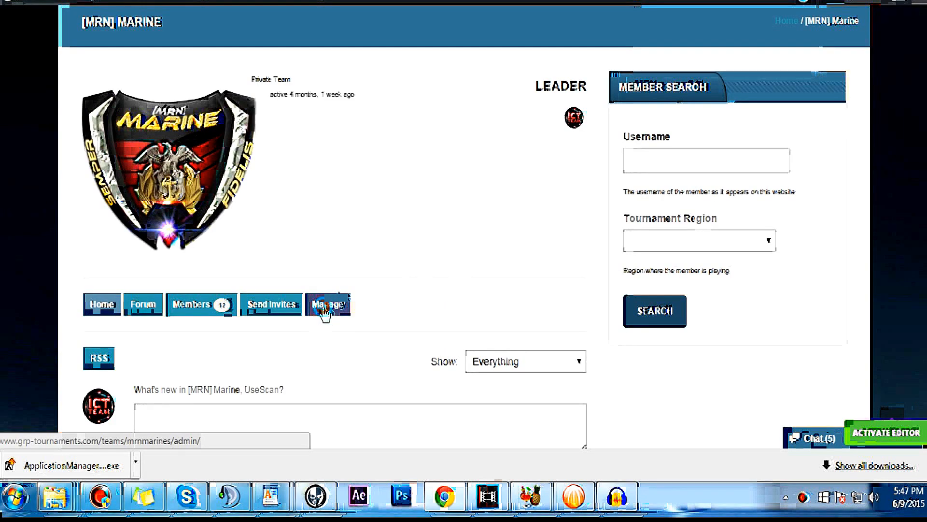
Open Manage on the [MRN] Marine team and view its 10 pending join requests
{"action": "left_click", "coordinate": [327, 303]}
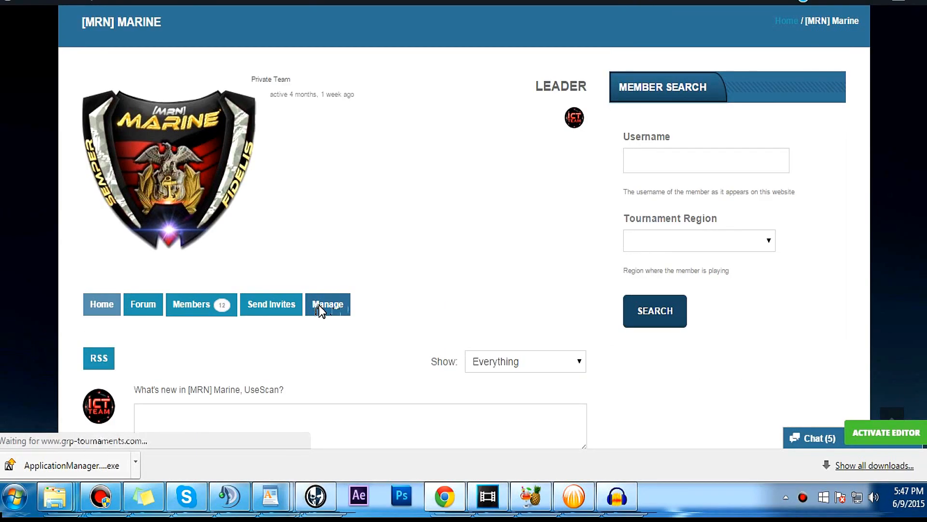
{"action": "left_click", "coordinate": [327, 304]}
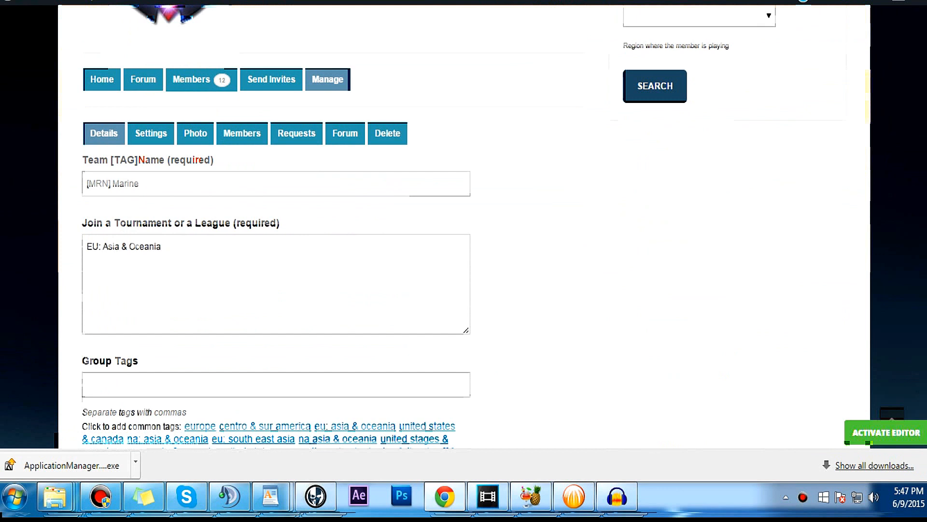
{"action": "left_click", "coordinate": [296, 133]}
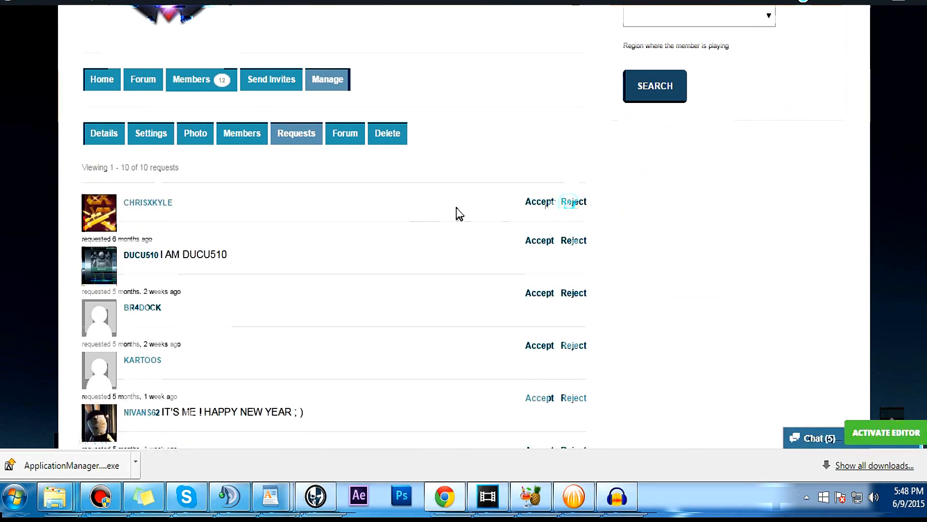
{"action": "mouse_move", "coordinate": [527, 255]}
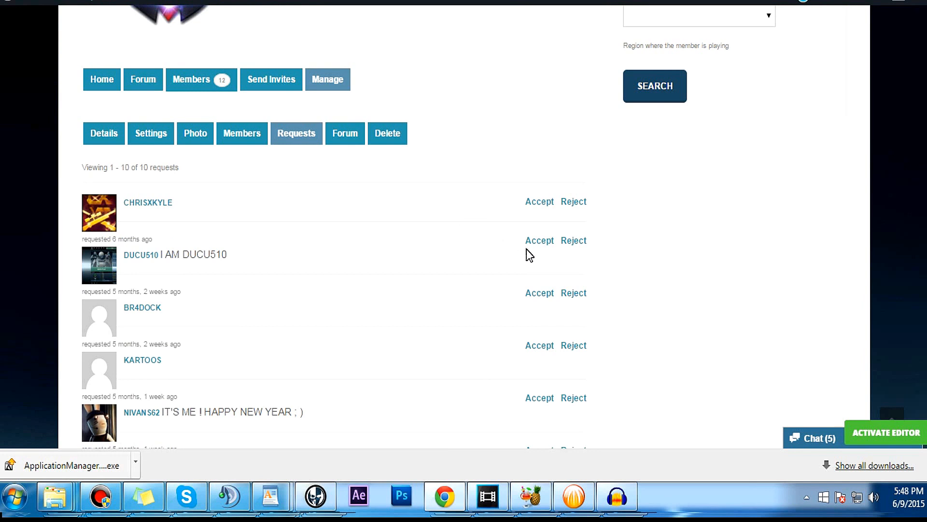